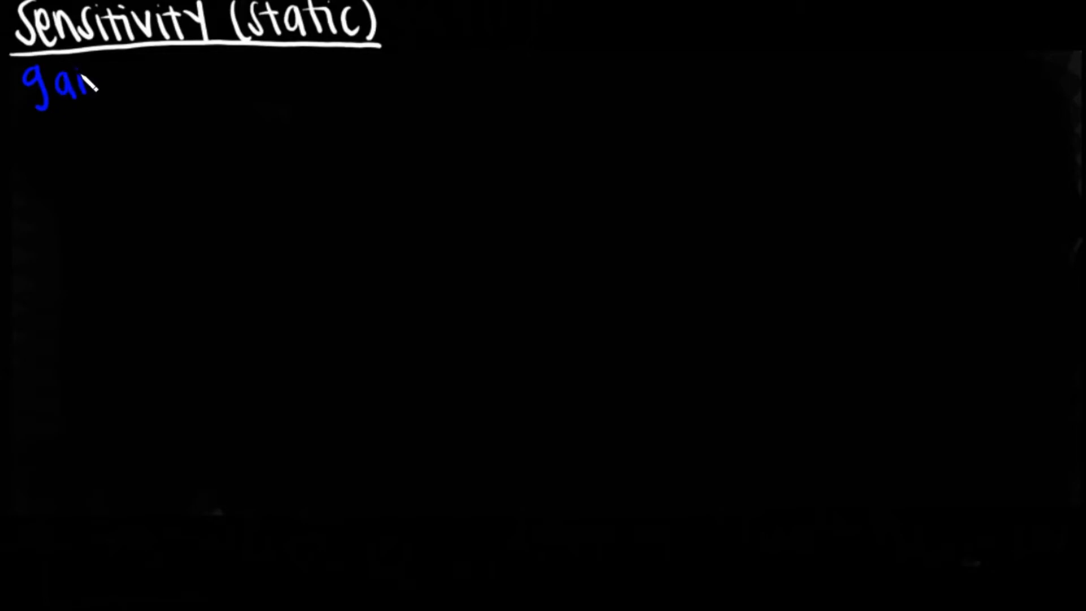
Step: Write 'gain = Δoutput/Δinput' and draw arrowed axes labelled output and input
text(in =)
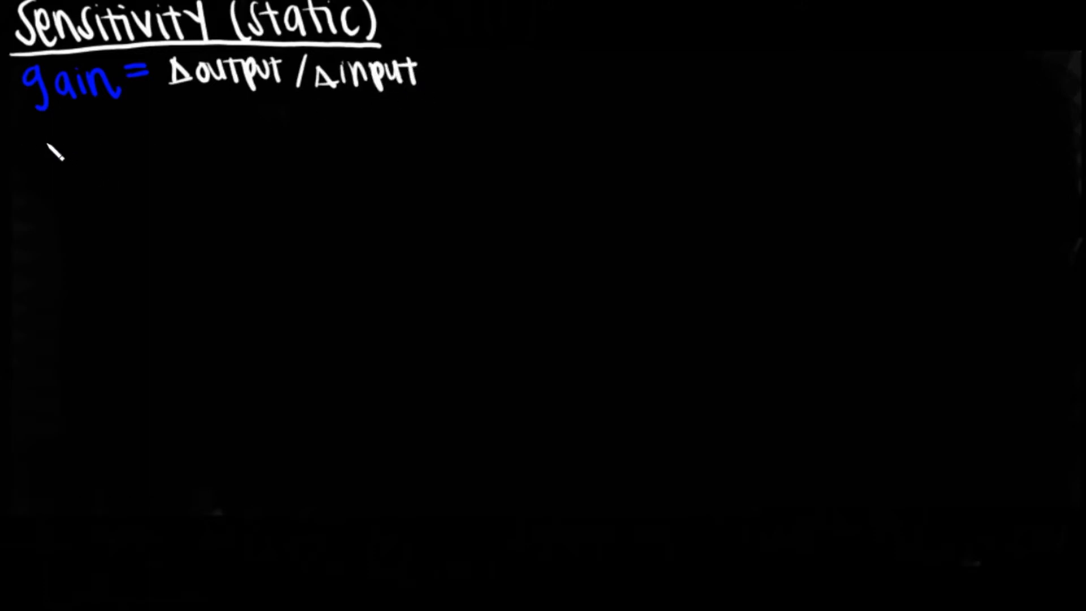
drag(55, 132, 54, 238)
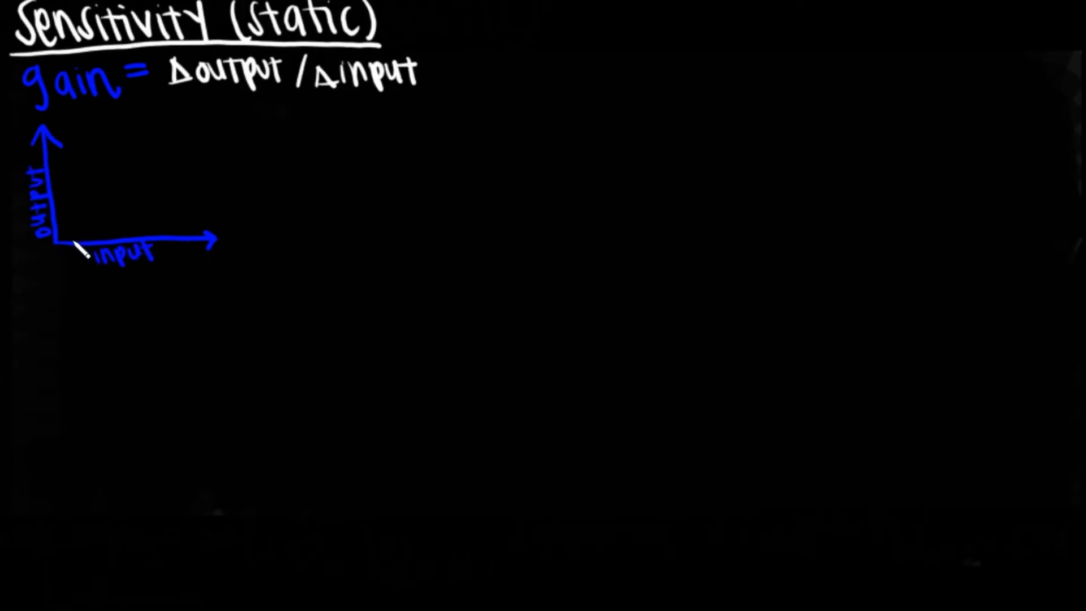
Step: Draw a straight line rising from the origin and mark its Δoutput/Δinput slope triangle
drag(63, 238, 188, 135)
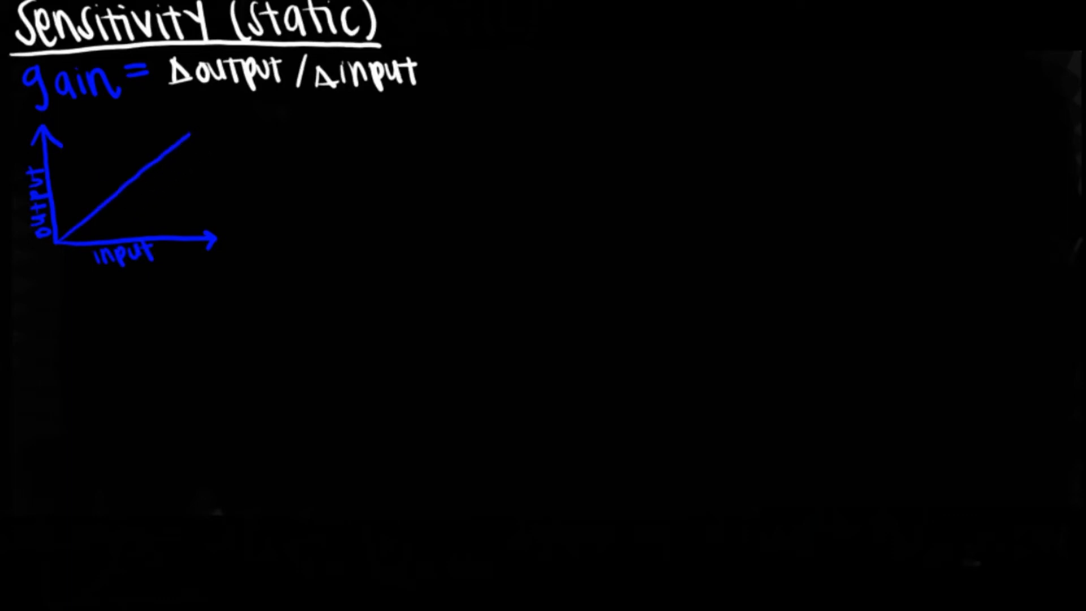
drag(142, 166, 156, 208)
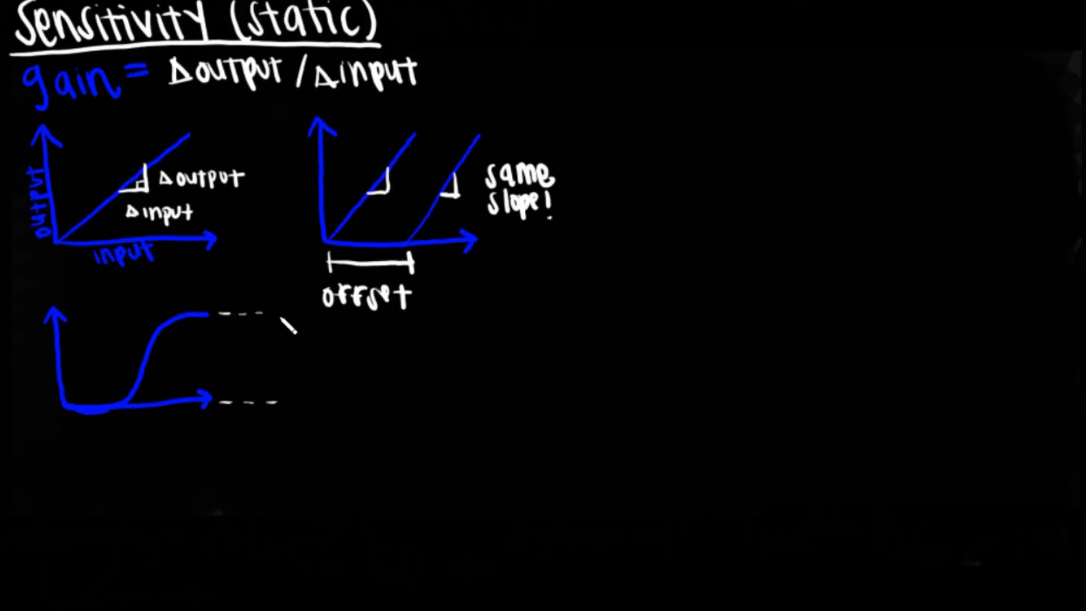
mouse_move(305, 385)
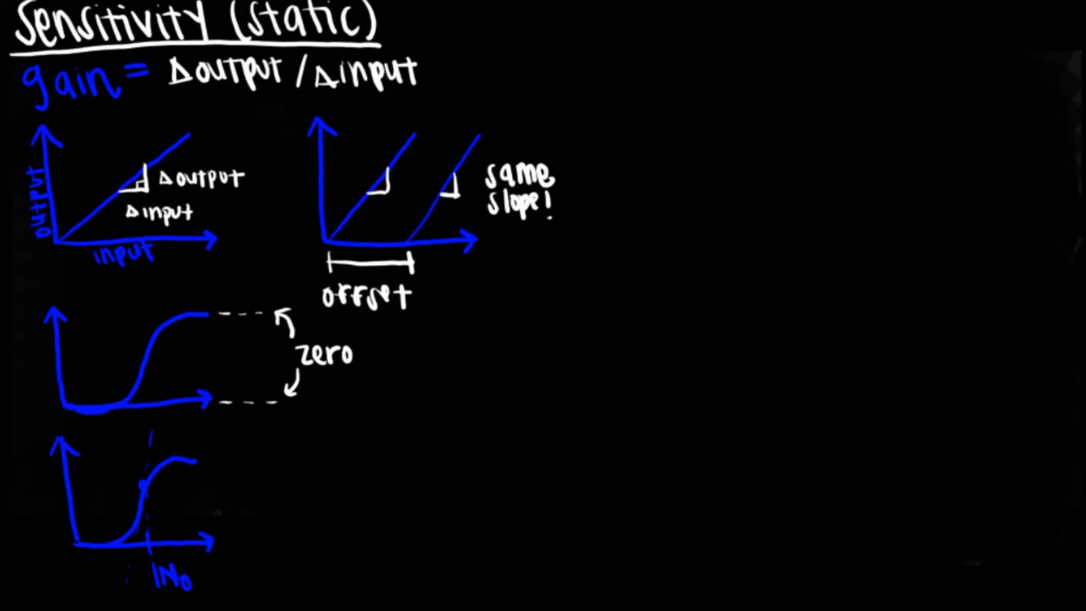
Step: Write the formula S = dOUT/dIN at IN₀ beside the new S-curve
text(S= dOUT/dIN |IN0)
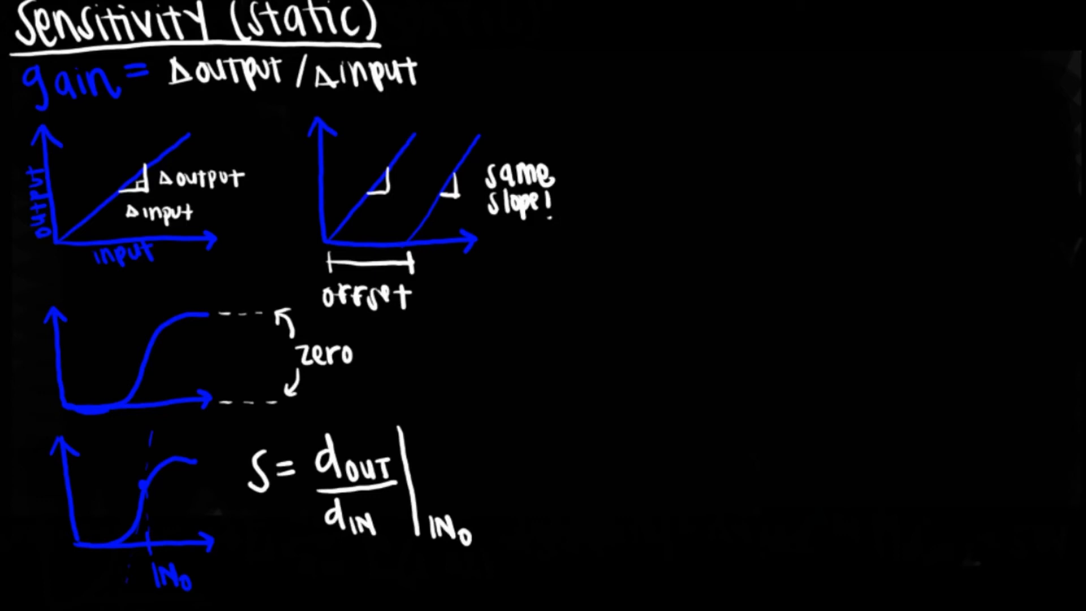
mouse_move(423, 155)
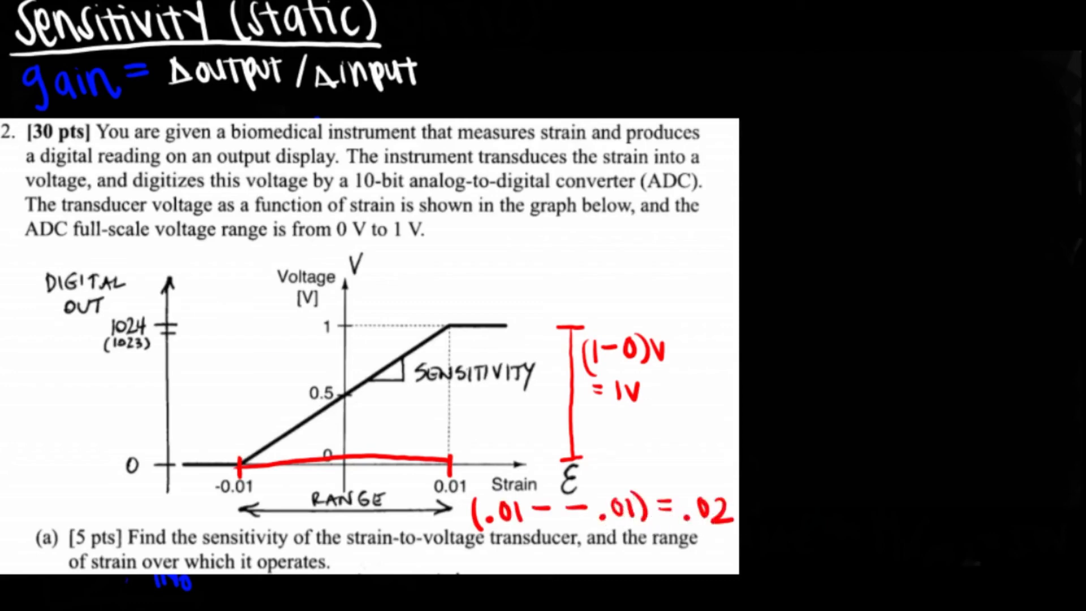
Step: Write 'Sensitivity?' and S = dV/dε = 1V/.02 with arrows to the span and range
text(SP)
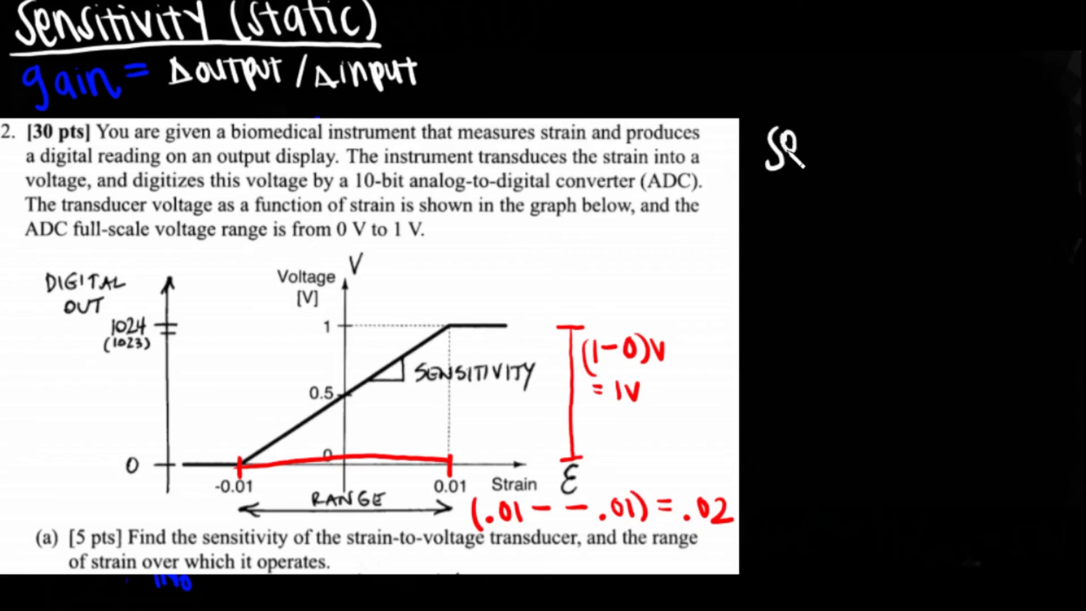
text(Sensitivity ?)
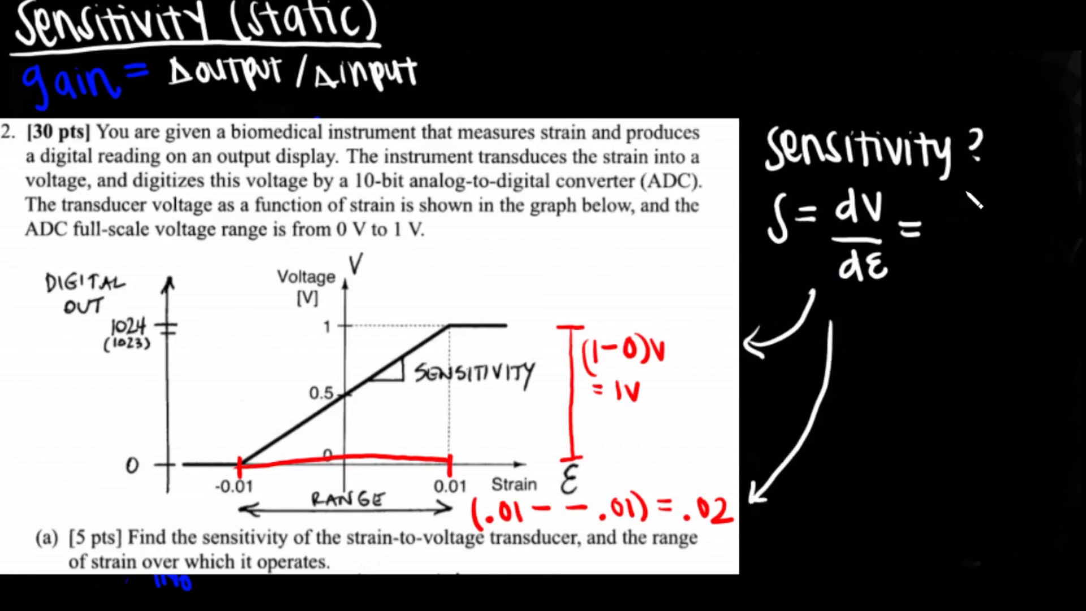
text(1v/.01)
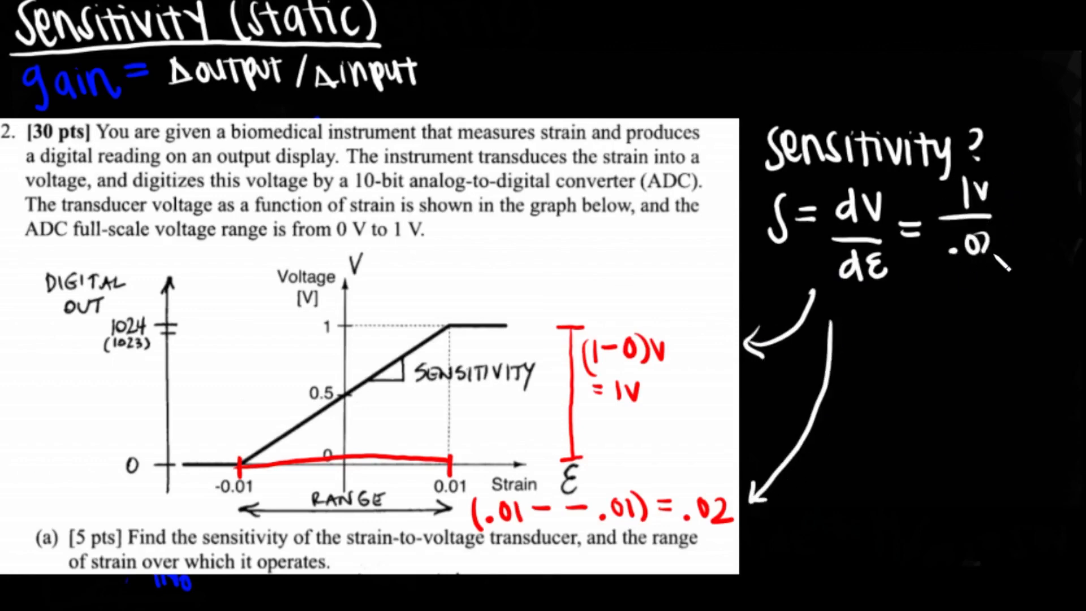